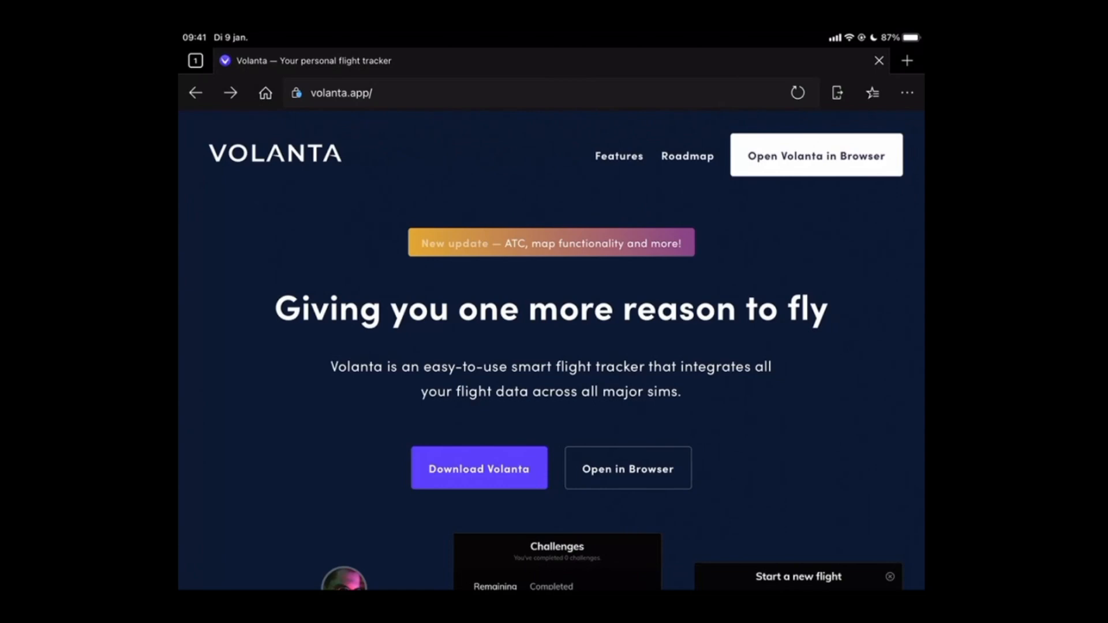
Launch the Volanta web app at fly.volanta.app/map showing the started ASXGS (C25C) flight from Rotterdam.
{"action": "left_click", "coordinate": [627, 467]}
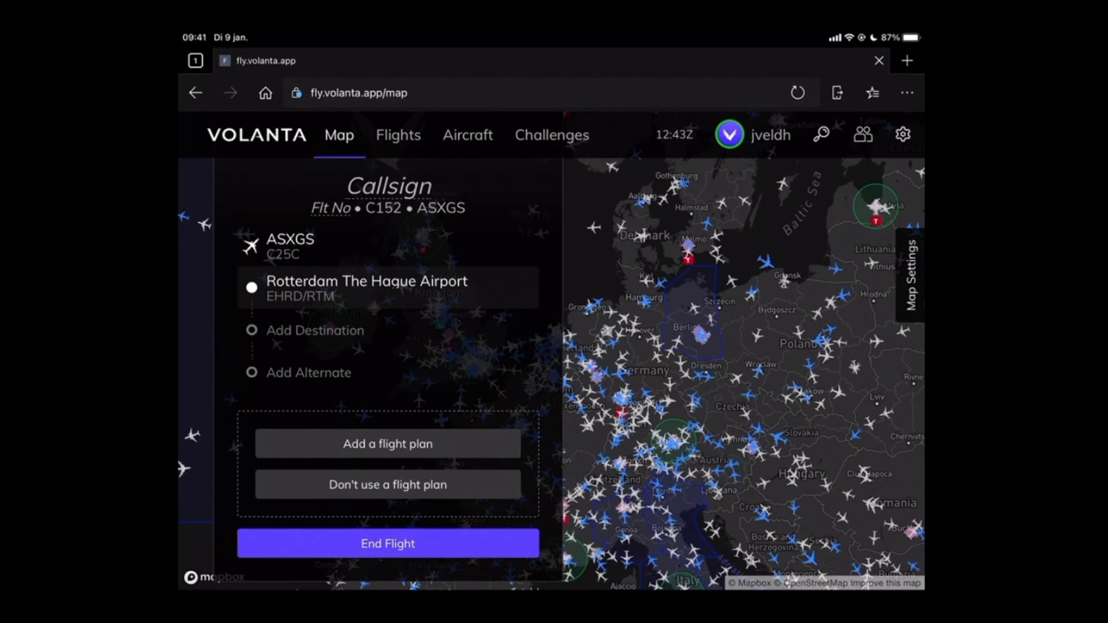
Show the 'Add a flight plan' options for the ASXGS flight, callsign C152.
{"action": "left_click", "coordinate": [388, 443]}
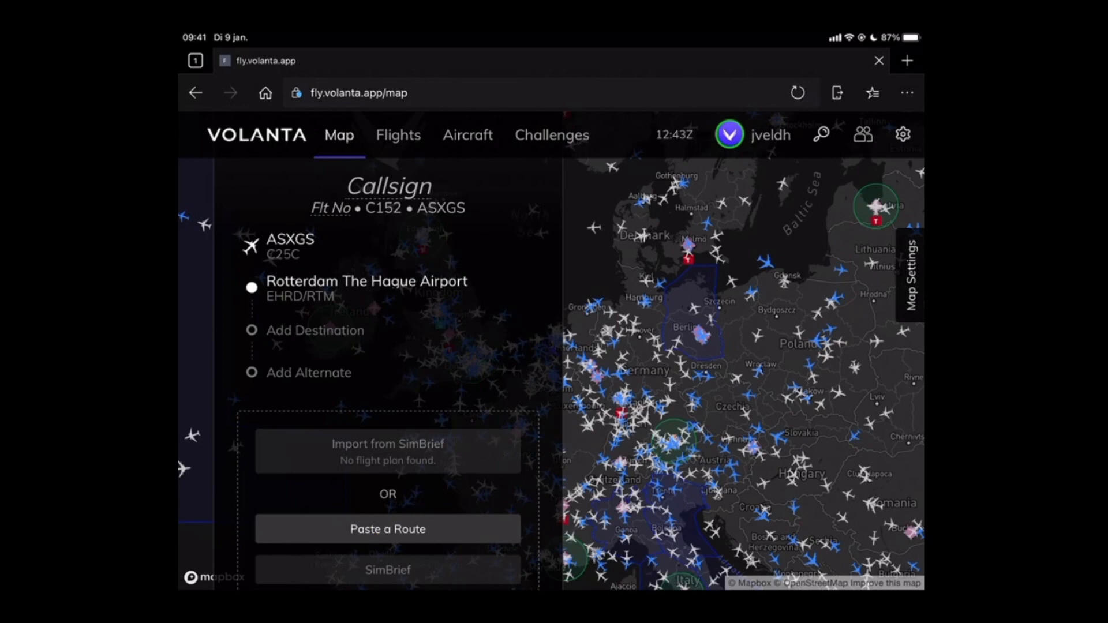
{"action": "scroll", "scroll_direction": "down", "scroll_amount": 3}
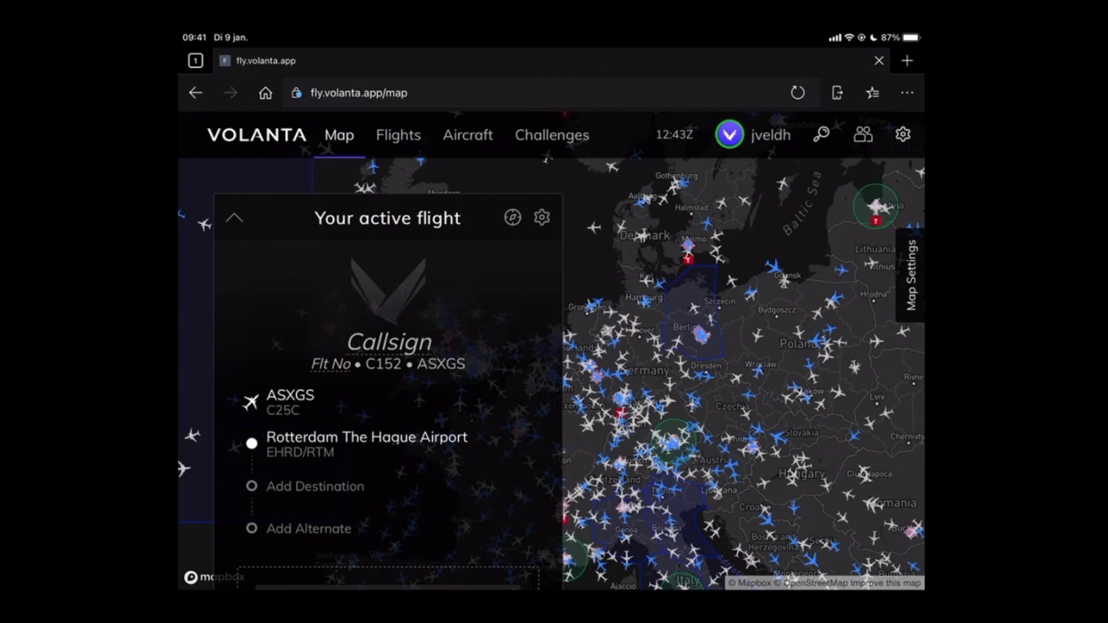
{"action": "mouse_move", "coordinate": [513, 217]}
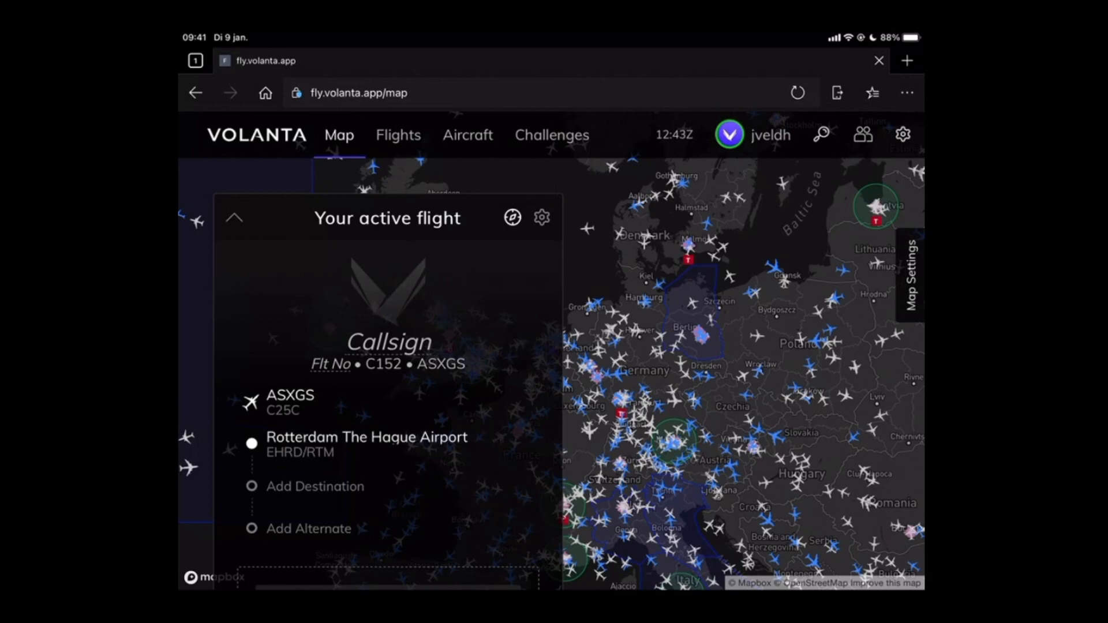
Collapse the 'Your active flight' panel so the Europe live traffic map is fully visible.
{"action": "left_click", "coordinate": [234, 217]}
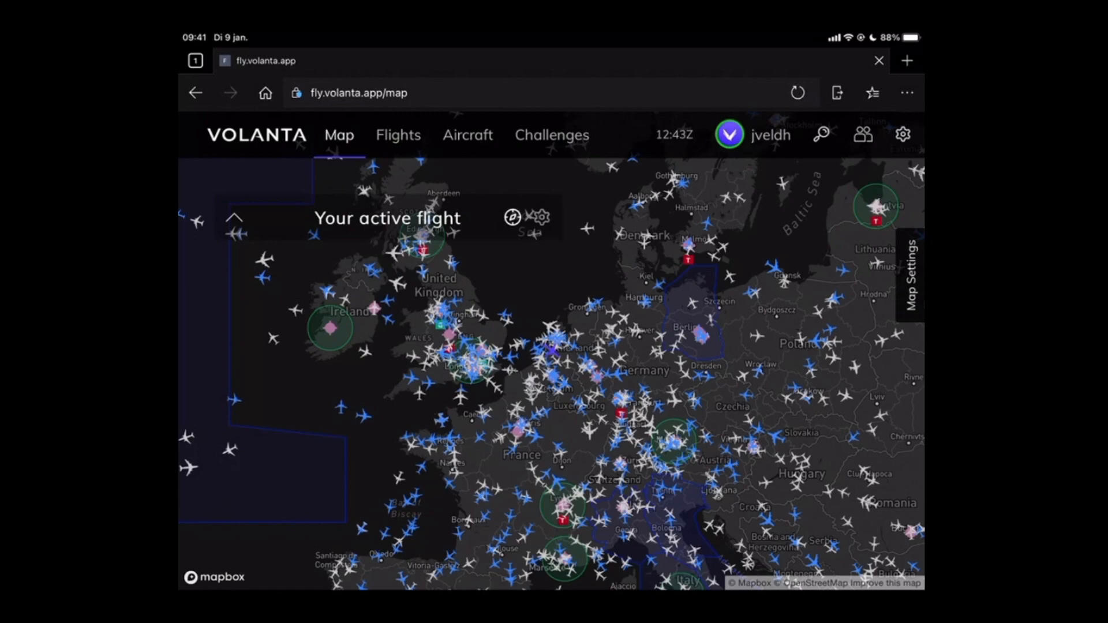